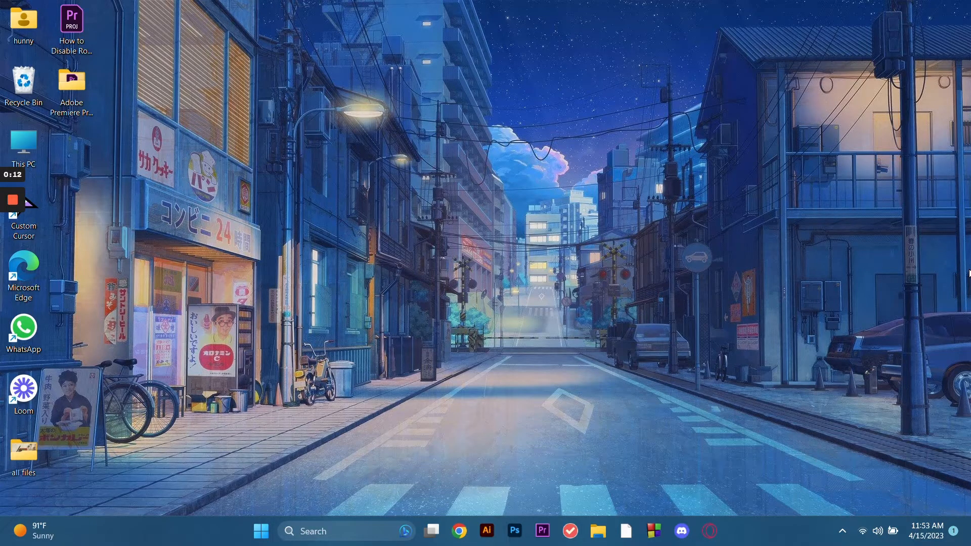
- Launch Settings from search, maximize it, and show drive C's Storage page
text(settings)
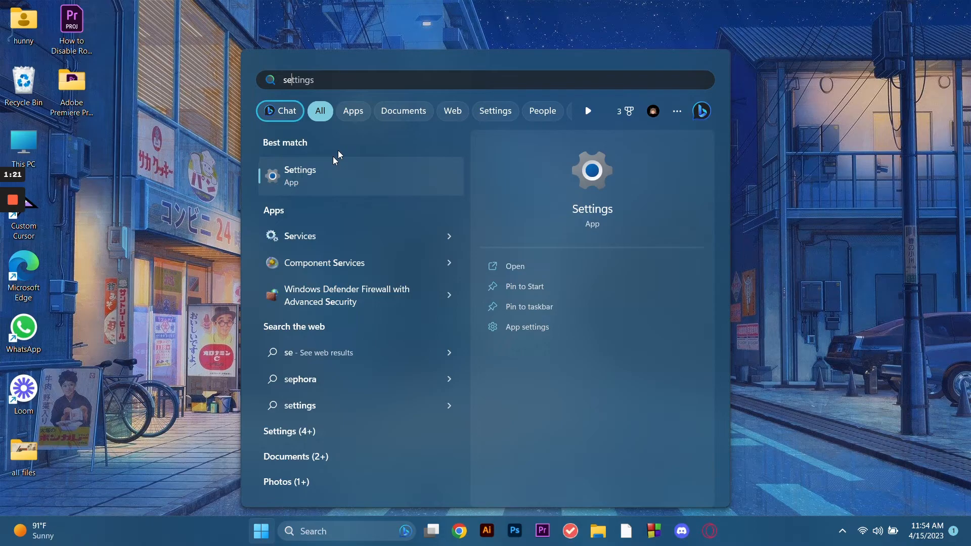
click(300, 176)
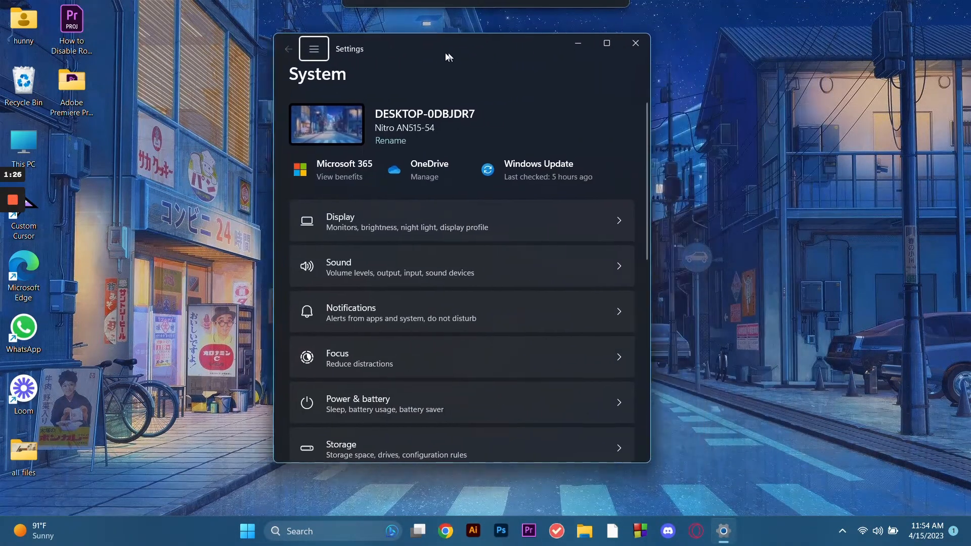
click(606, 44)
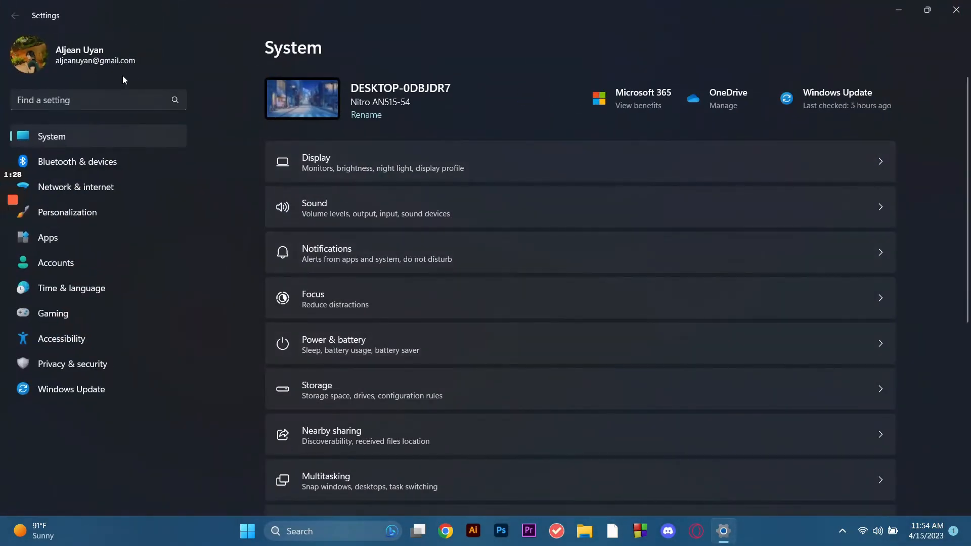
scroll(down, 3)
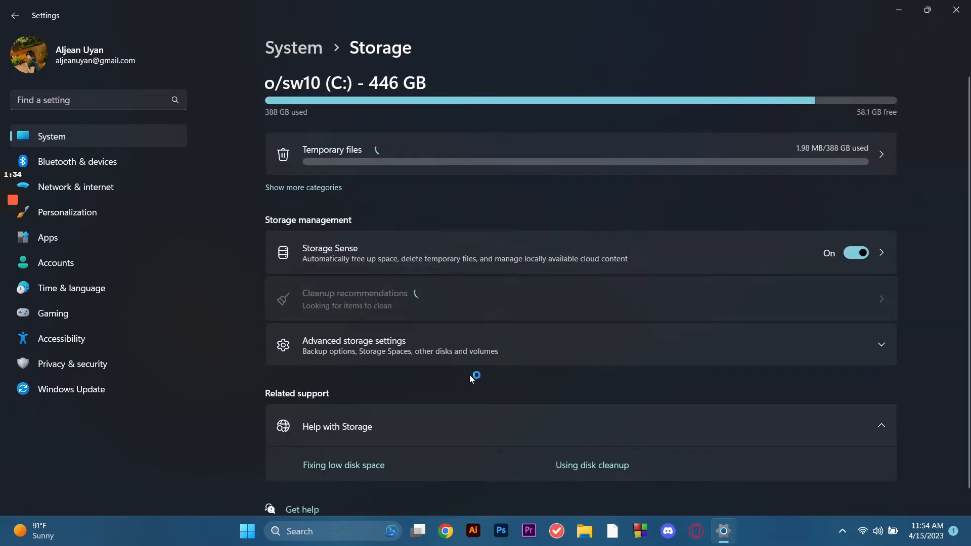
- Review drive C's Temporary files categories, then close Settings
click(331, 154)
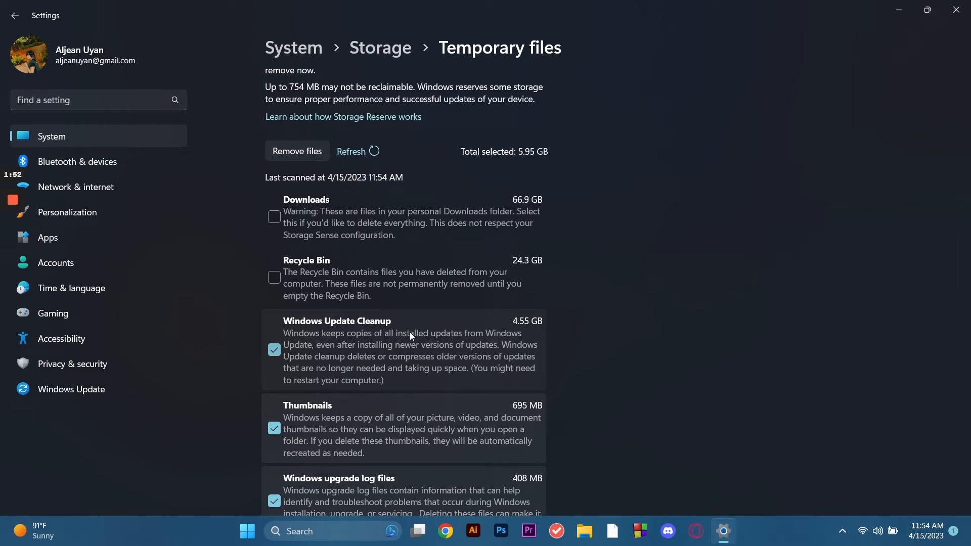
scroll(down, 3)
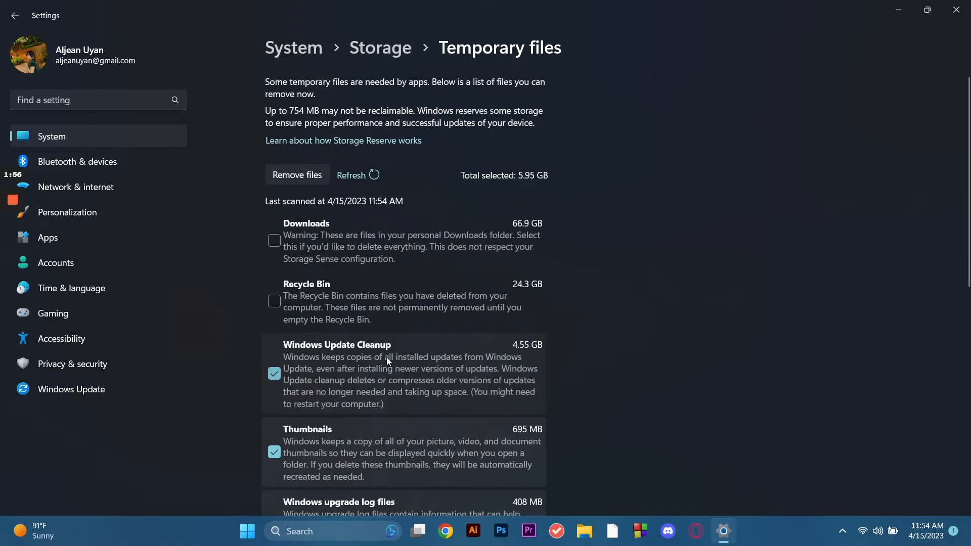
scroll(down, 3)
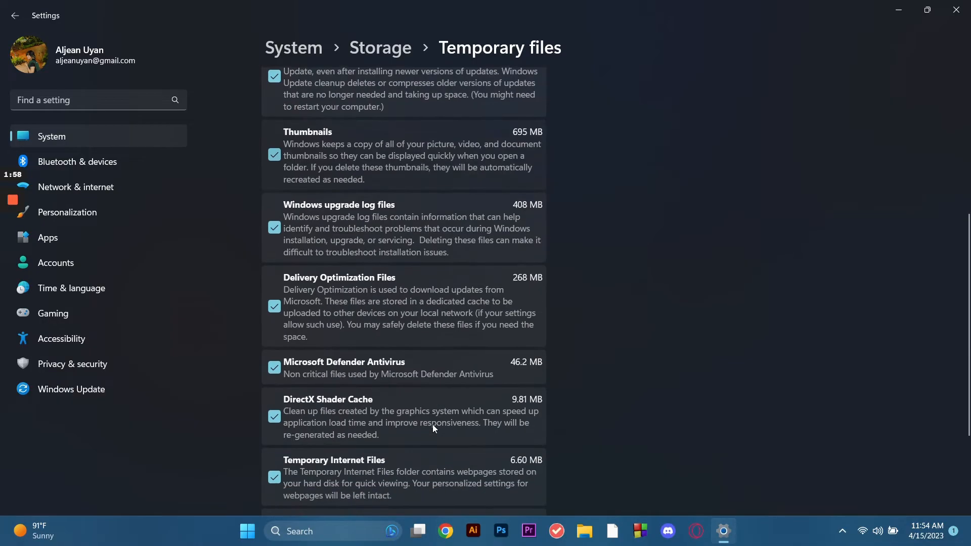
scroll(down, 3)
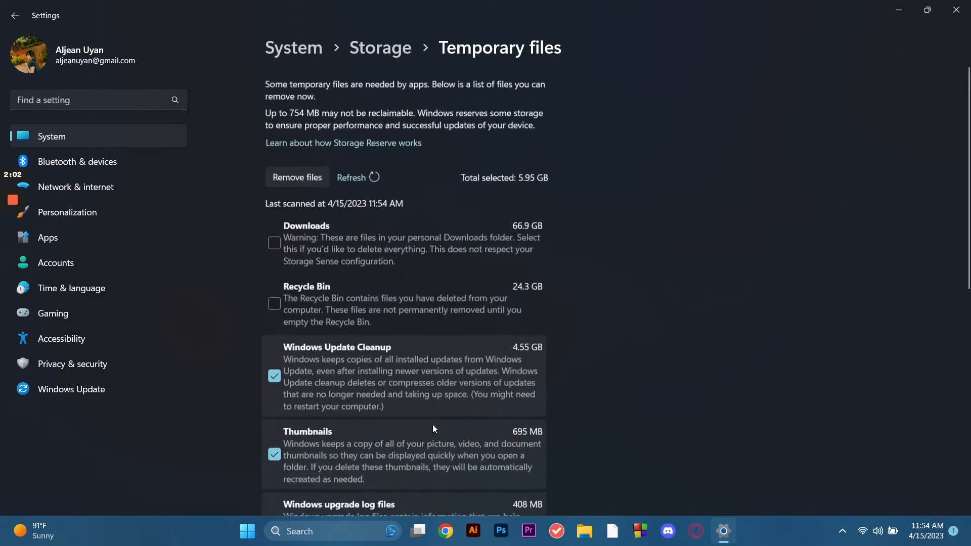
click(297, 177)
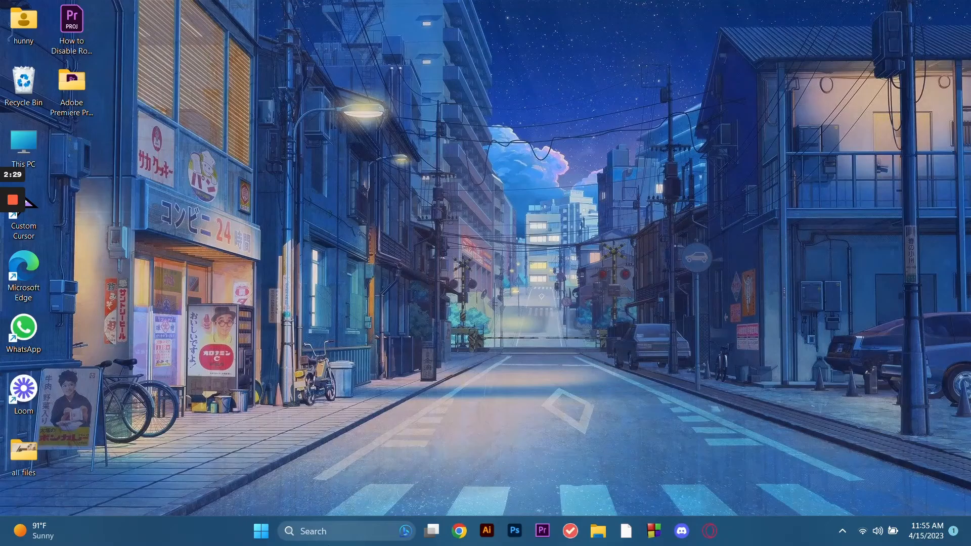
- Open Graphics settings, cancel the Browse picker, and expand HD-GLCheck.exe's High performance entry
text(graphics settings)
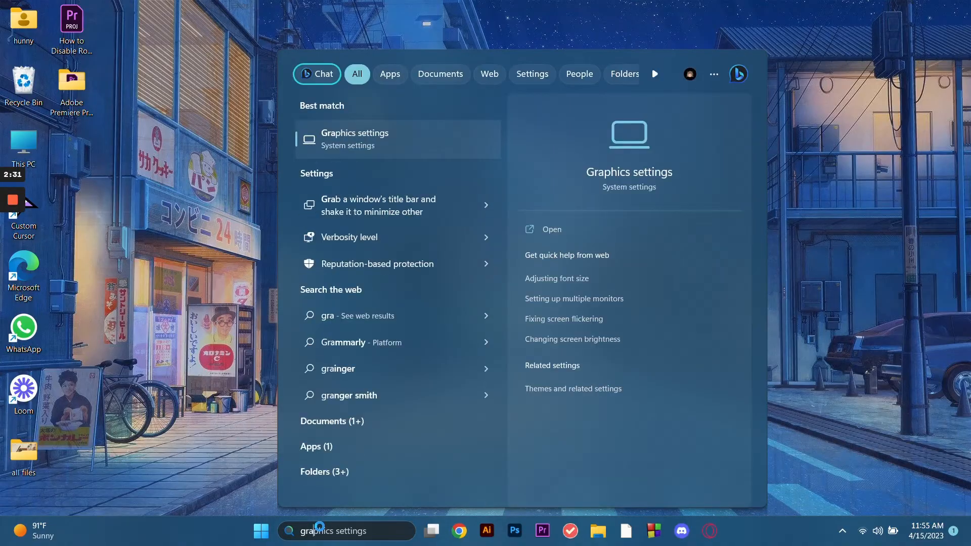
mouse_move(402, 138)
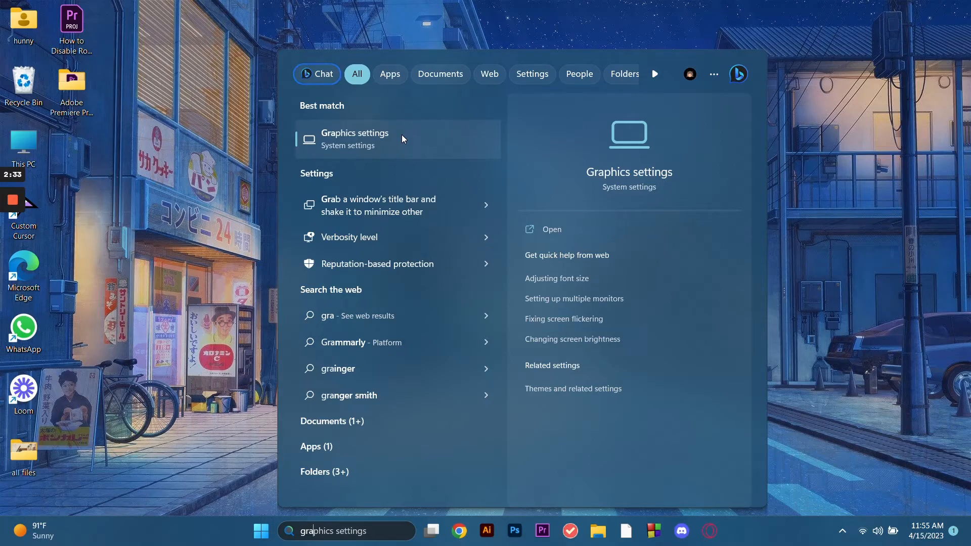
click(355, 139)
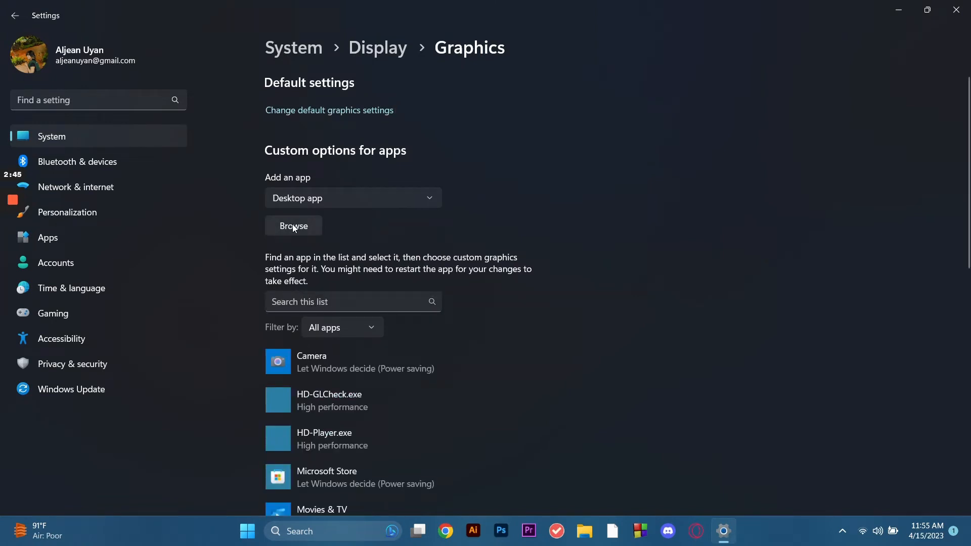
click(292, 226)
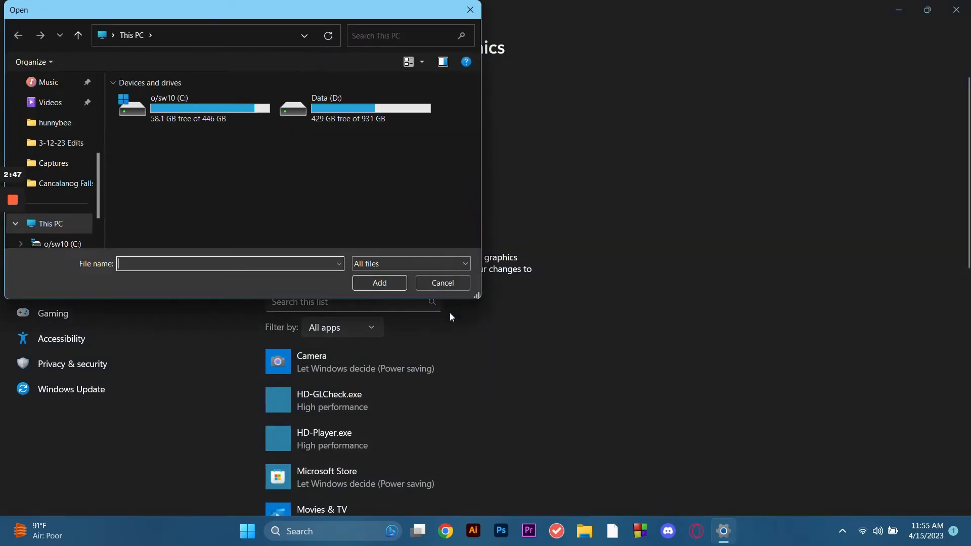
click(442, 283)
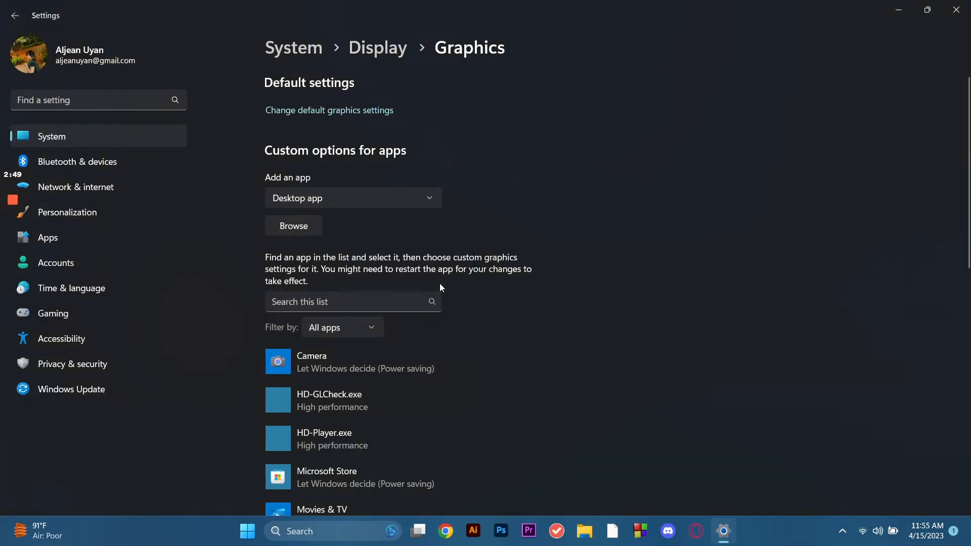
click(448, 453)
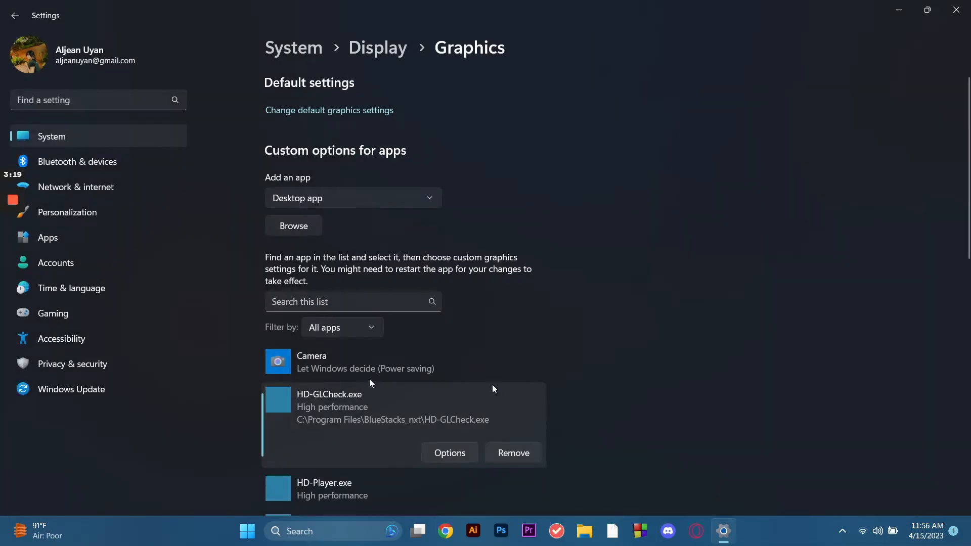
- Under Windows Update optional updates, tick all four driver updates including INTEL System, then close Settings
click(71, 389)
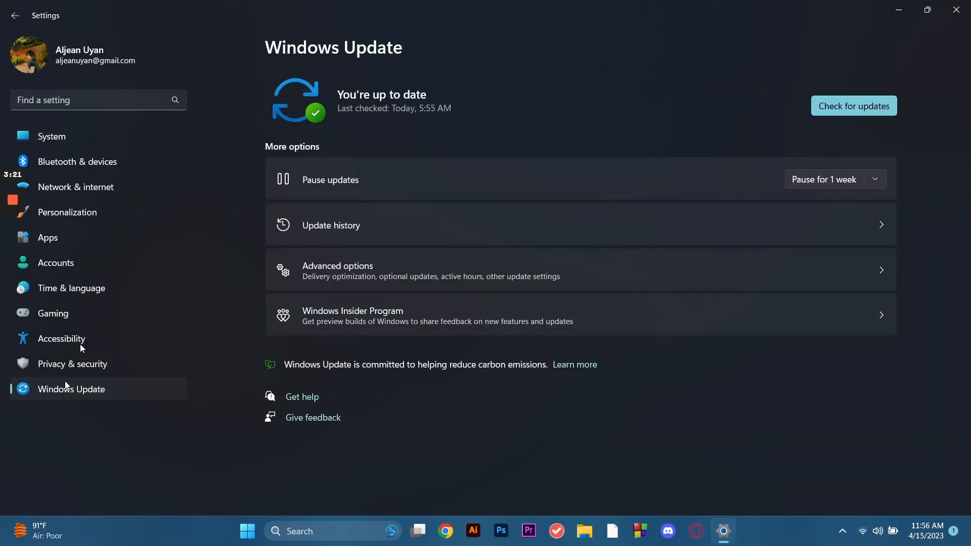
mouse_move(433, 272)
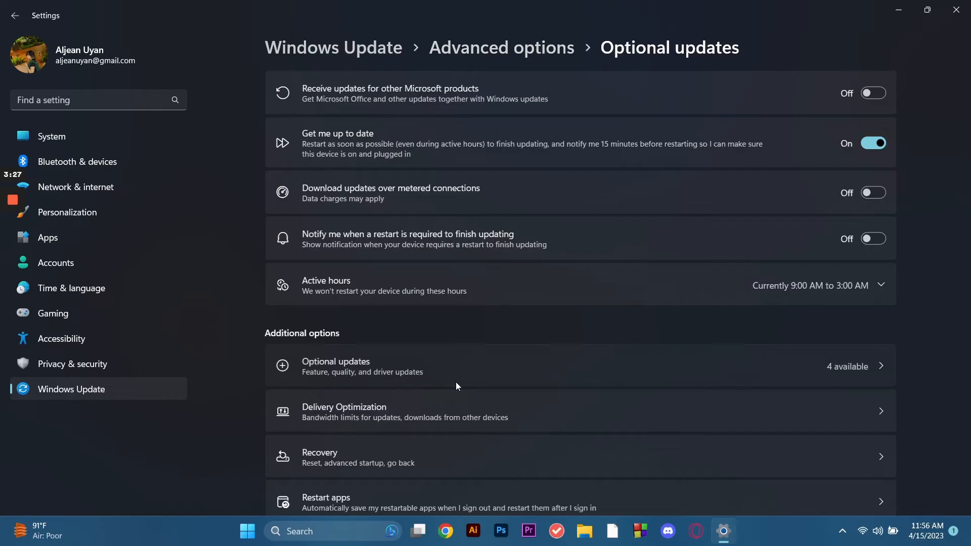
click(336, 366)
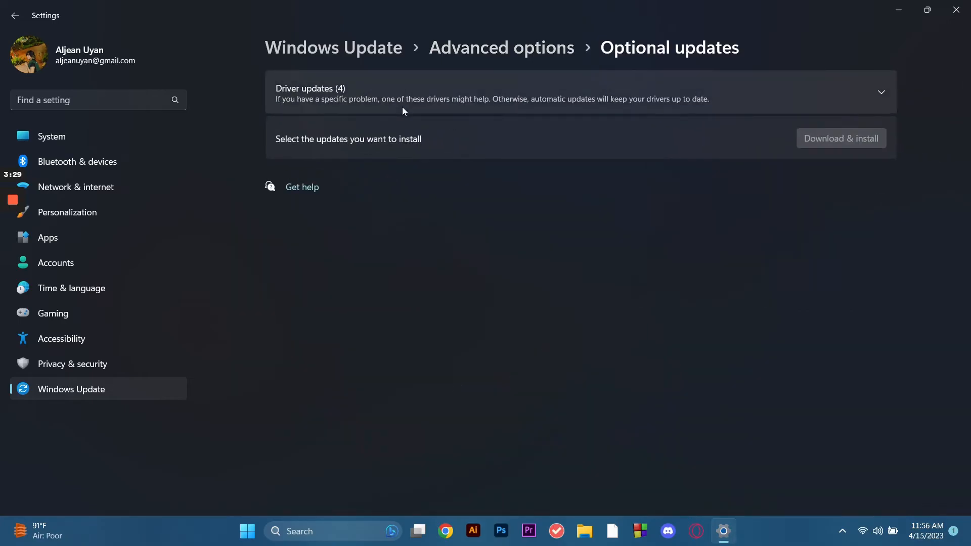
click(880, 92)
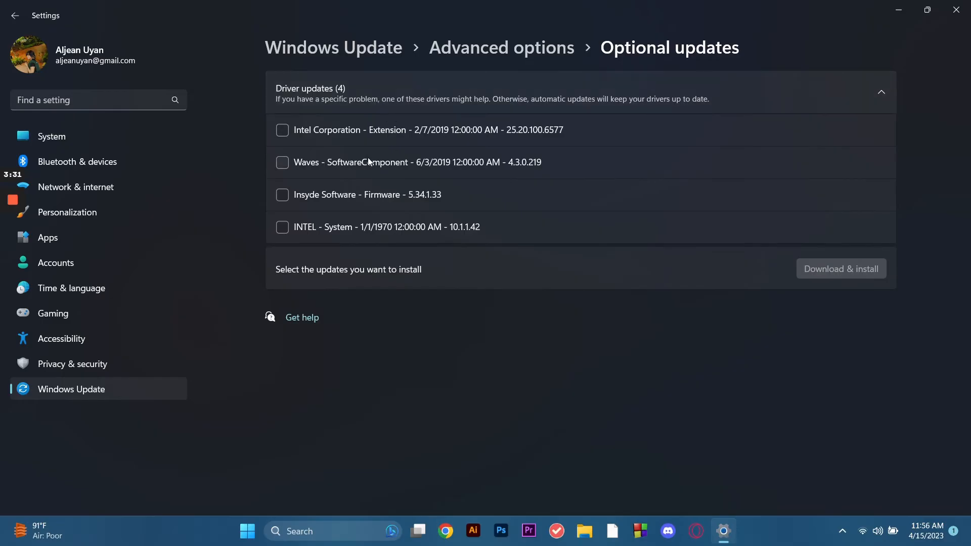
click(282, 130)
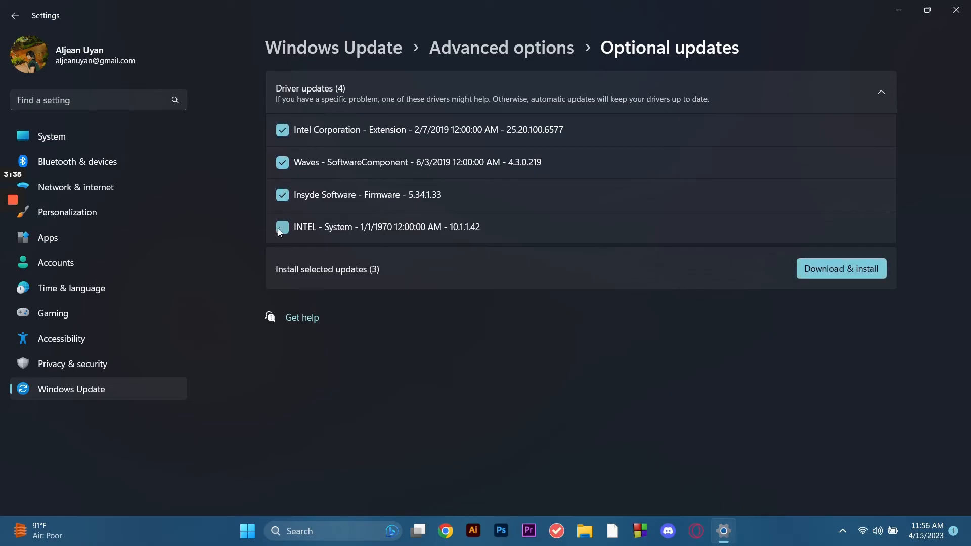
click(282, 226)
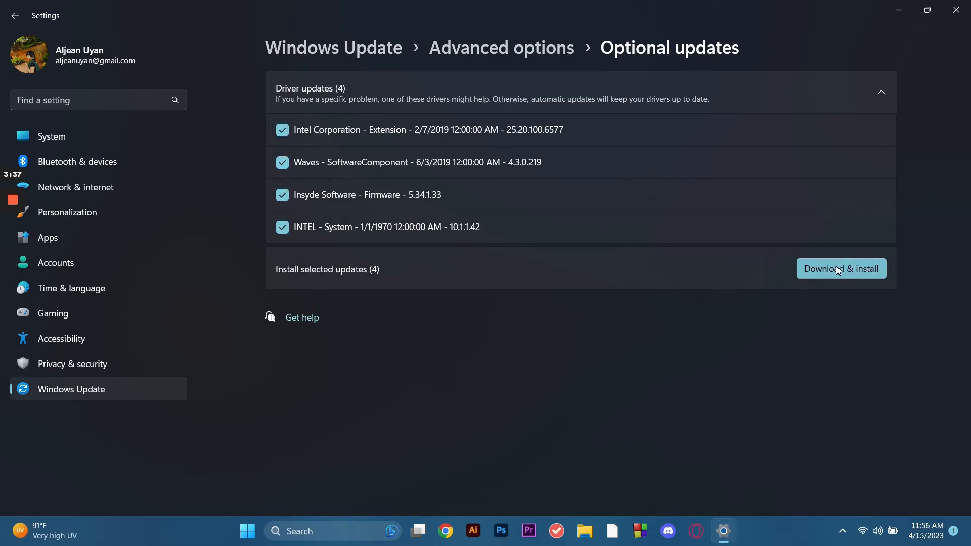
mouse_move(849, 339)
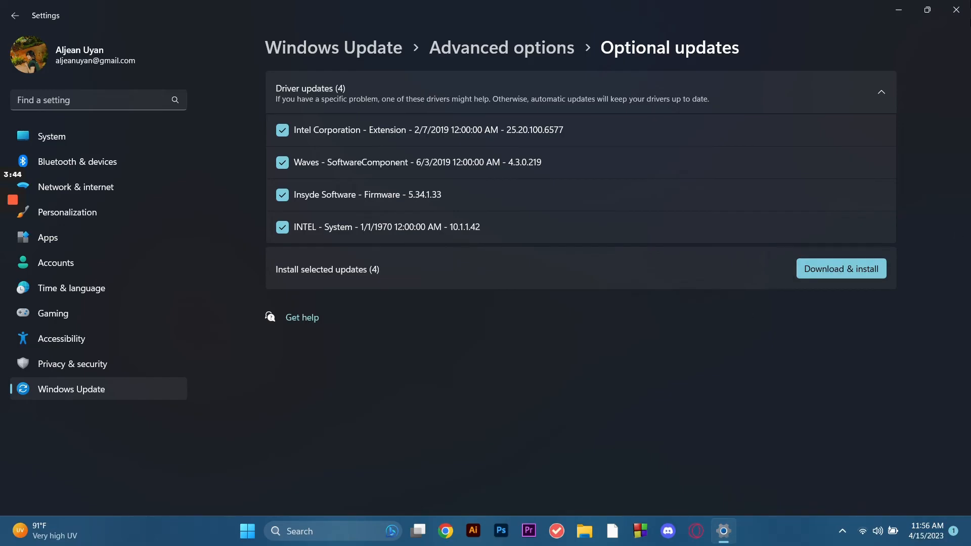
click(955, 16)
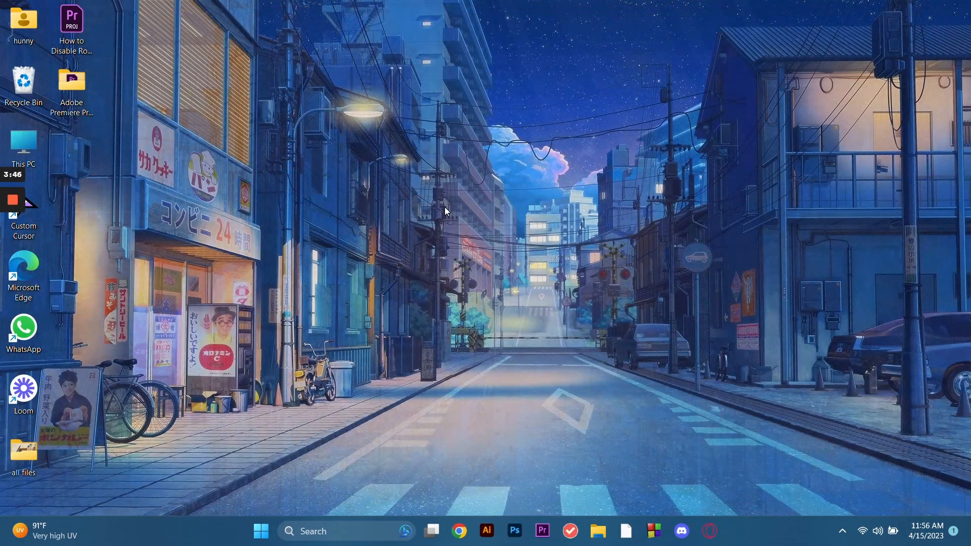